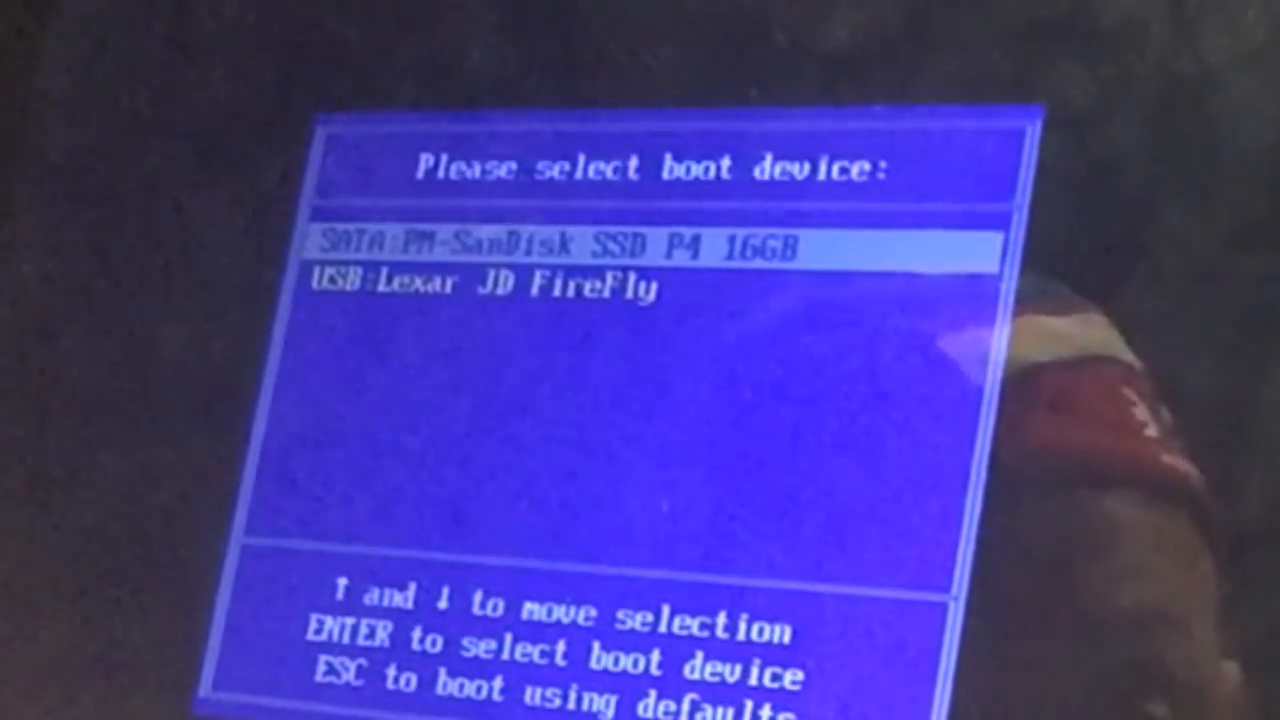
Boot from the Lexar JD FireFly USB stick and highlight 'Install Android-x86 to harddisk' in UNetbootin
{"action": "key", "text": "Down"}
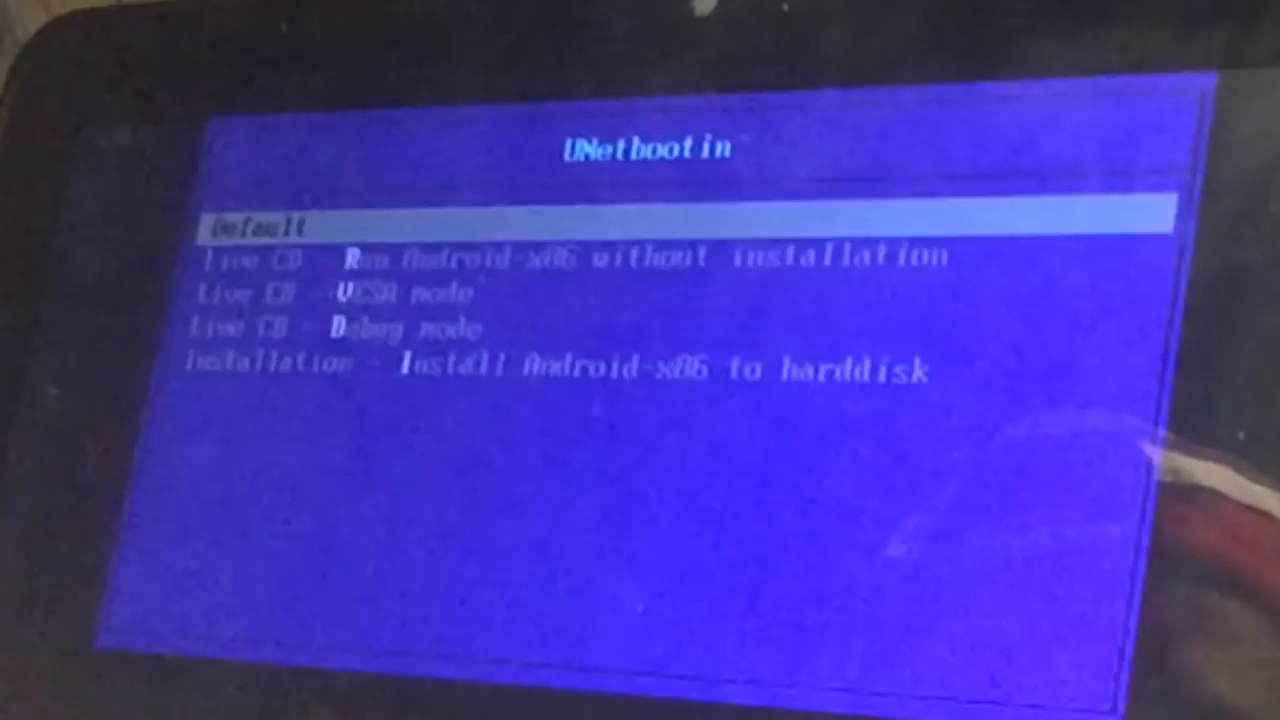
{"action": "key", "text": "Down"}
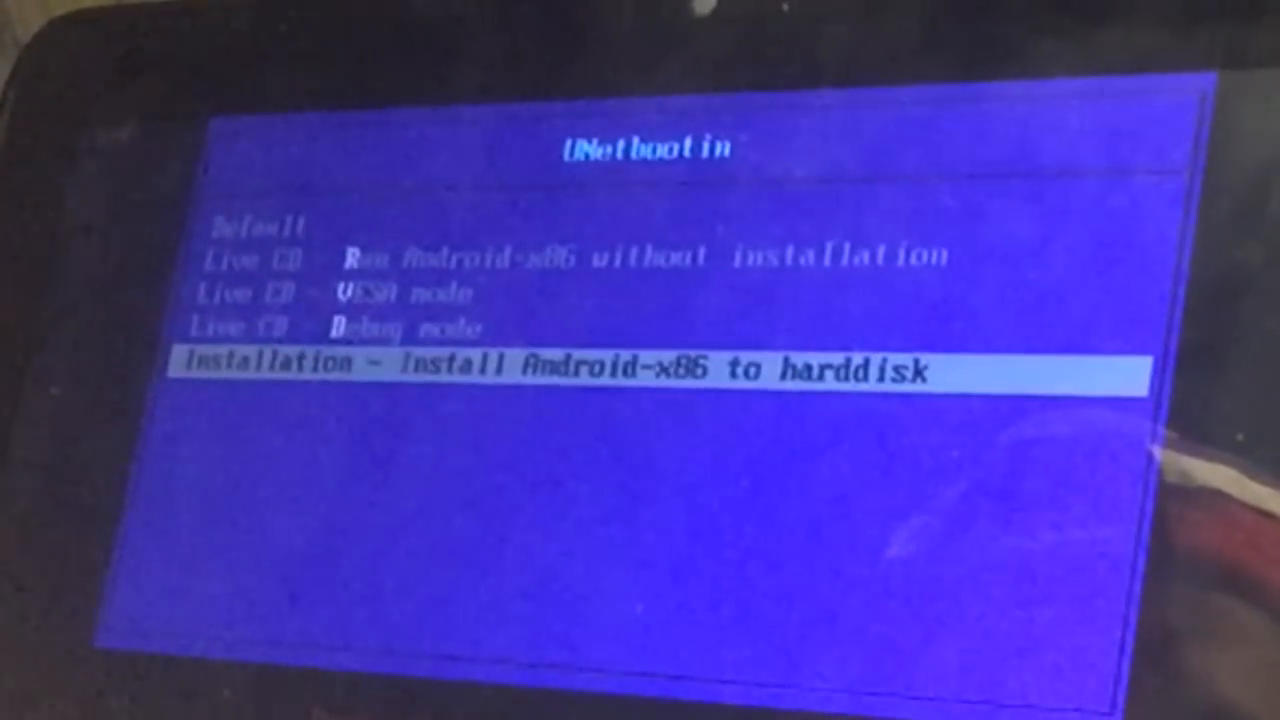